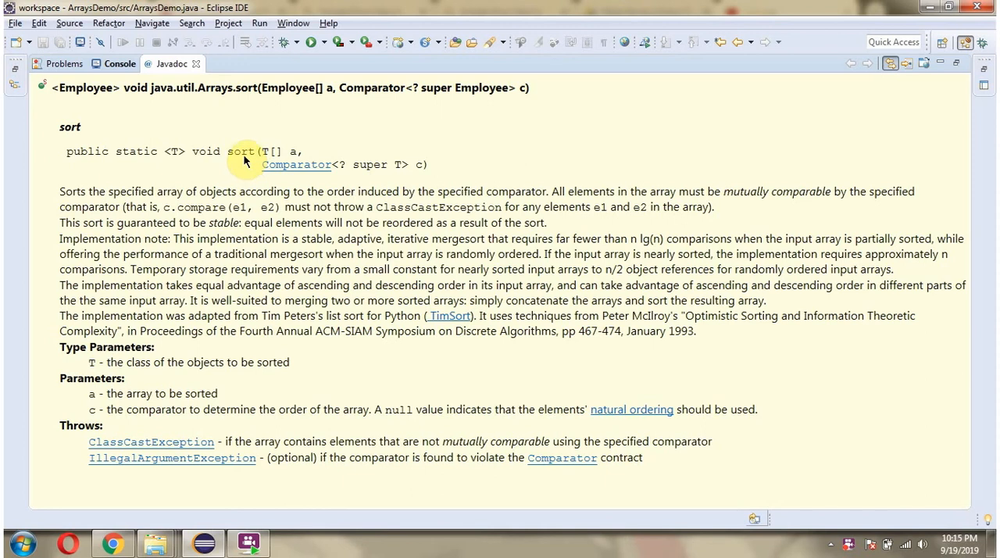
mouse_move(285, 166)
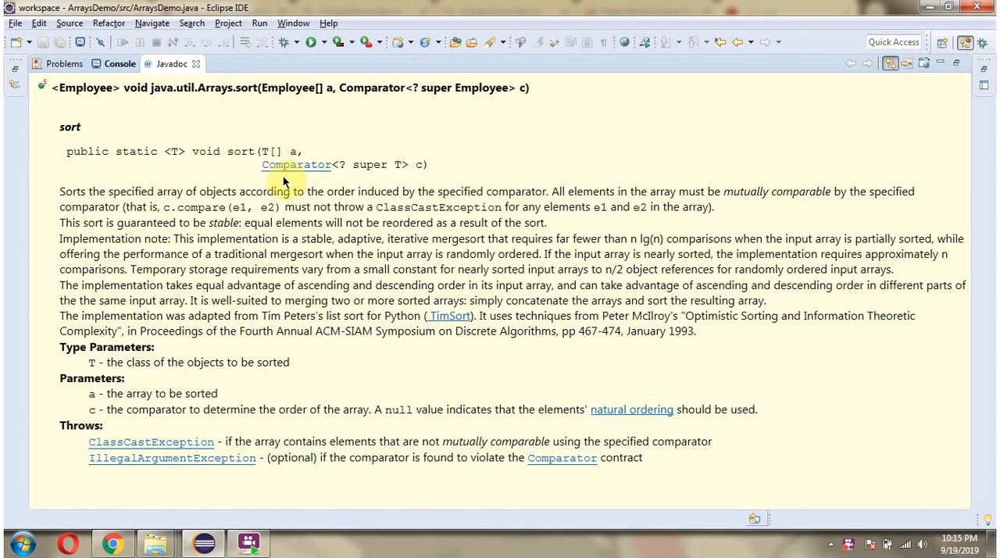
mouse_move(413, 195)
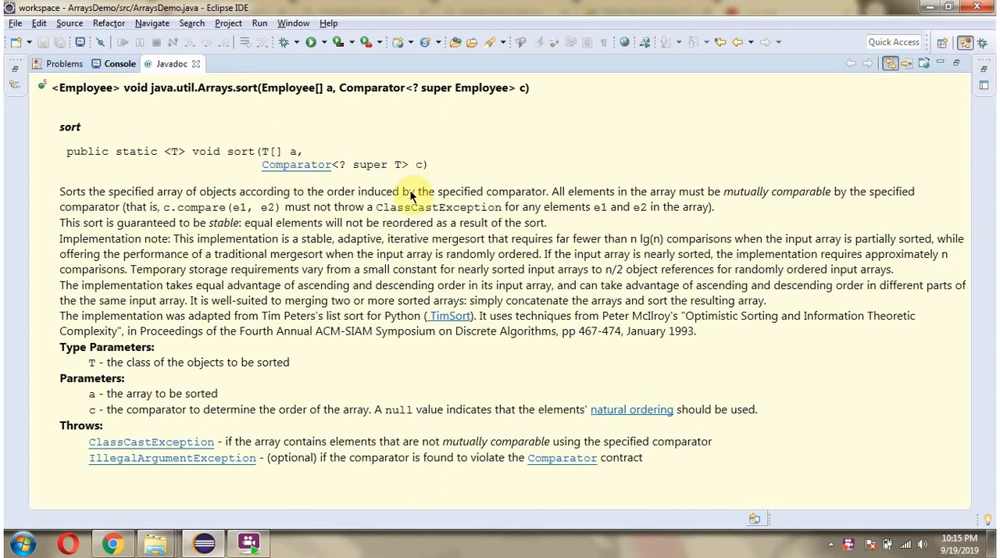
Review the compare method in EmployeeSalaryComparator.java, then return to ArraysDemo.java.
click(175, 62)
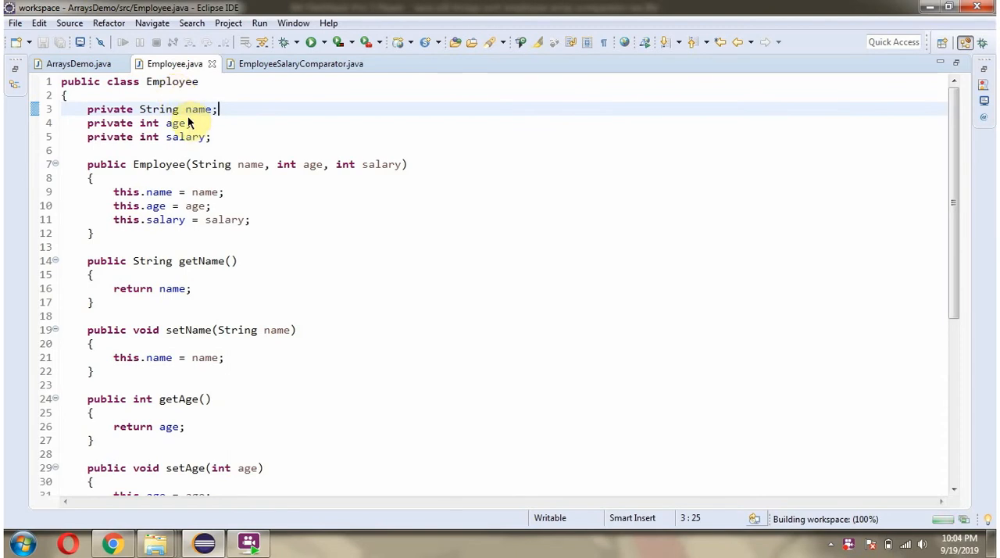
mouse_move(187, 138)
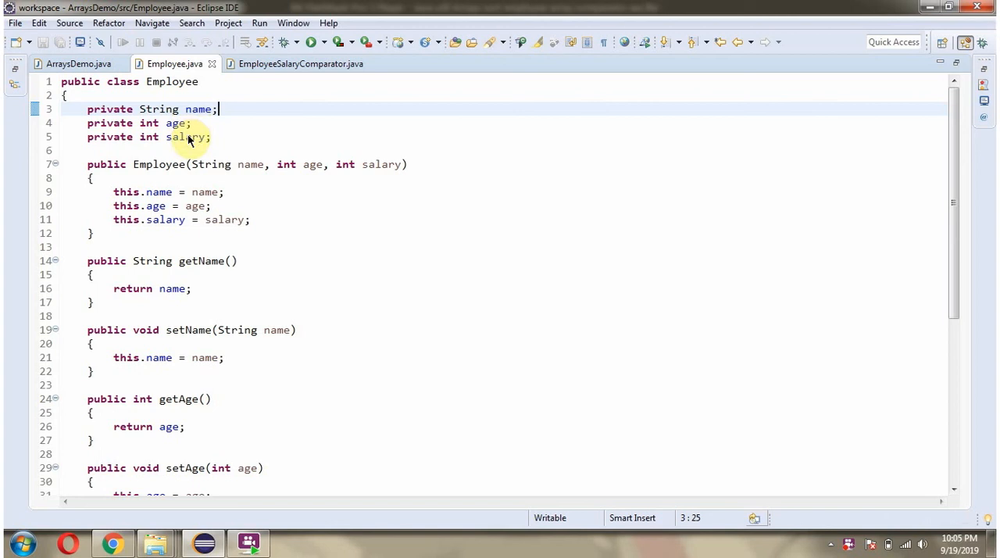
mouse_move(92, 242)
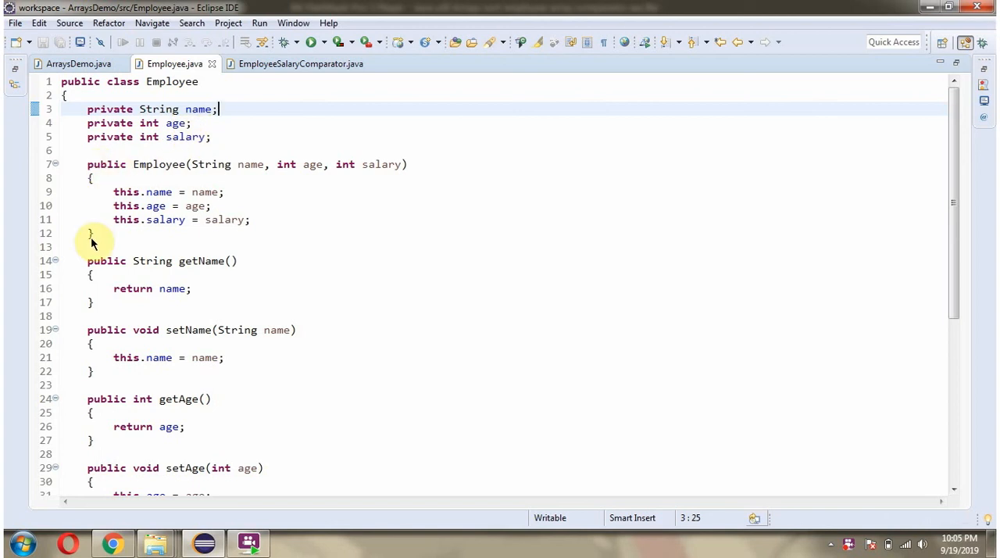
mouse_move(190, 110)
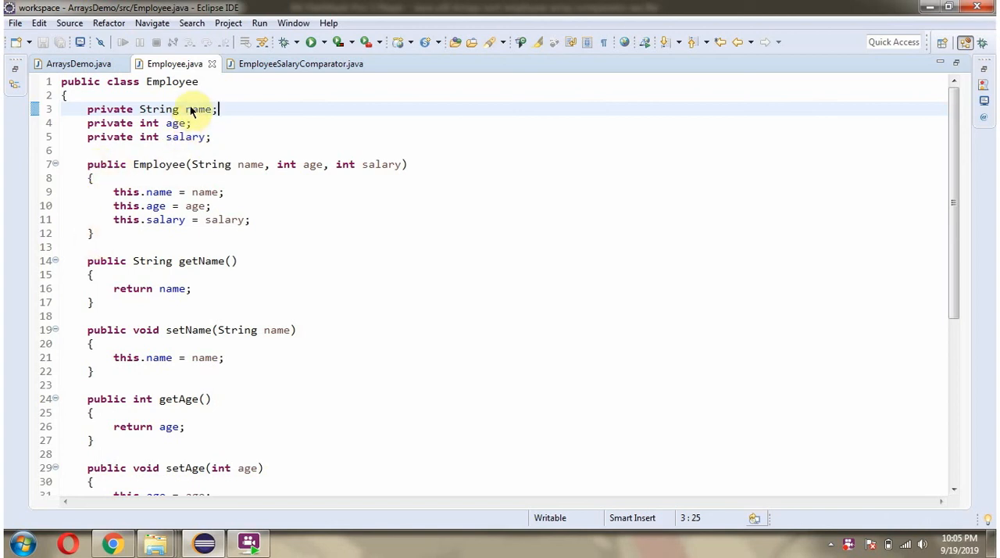
mouse_move(194, 150)
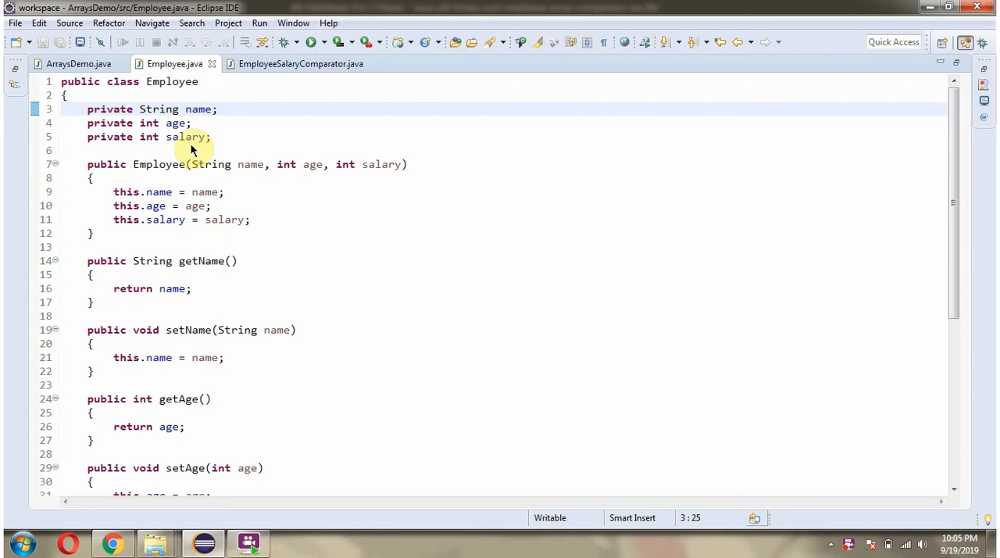
scroll(down, 3)
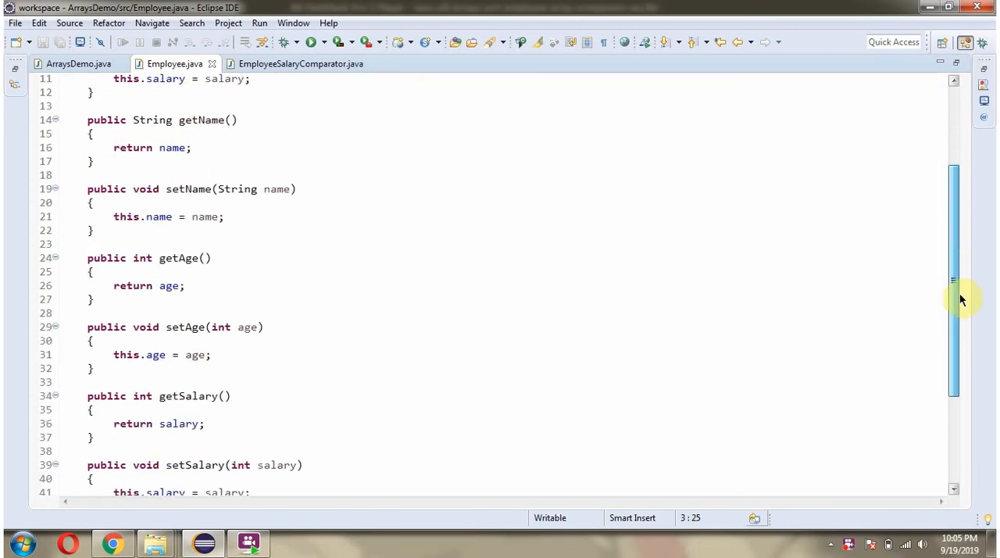
scroll(down, 3)
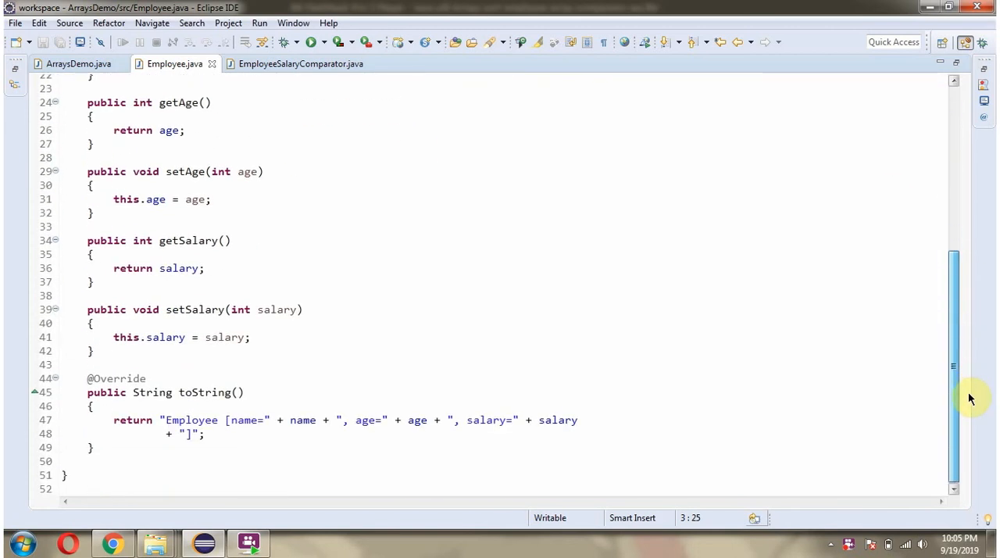
mouse_move(222, 406)
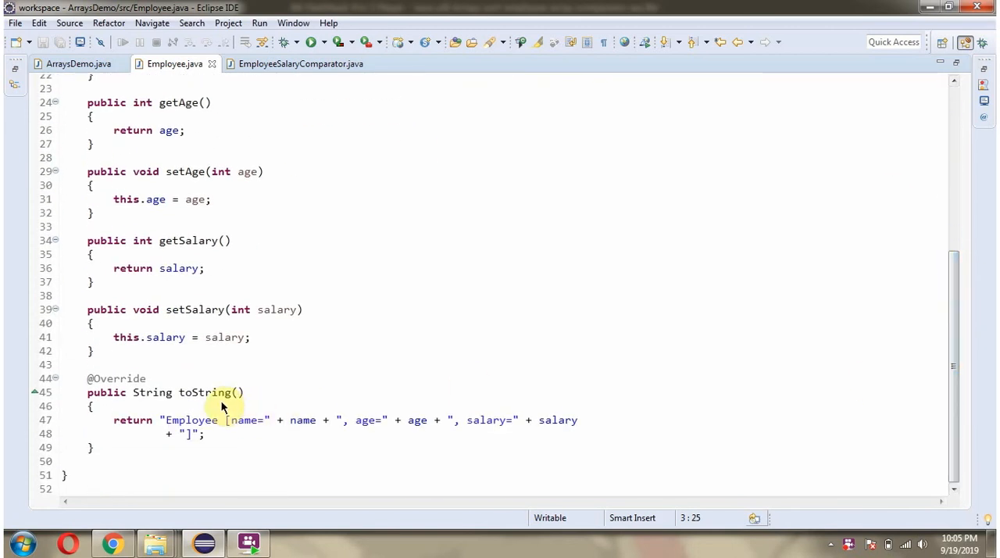
mouse_move(218, 452)
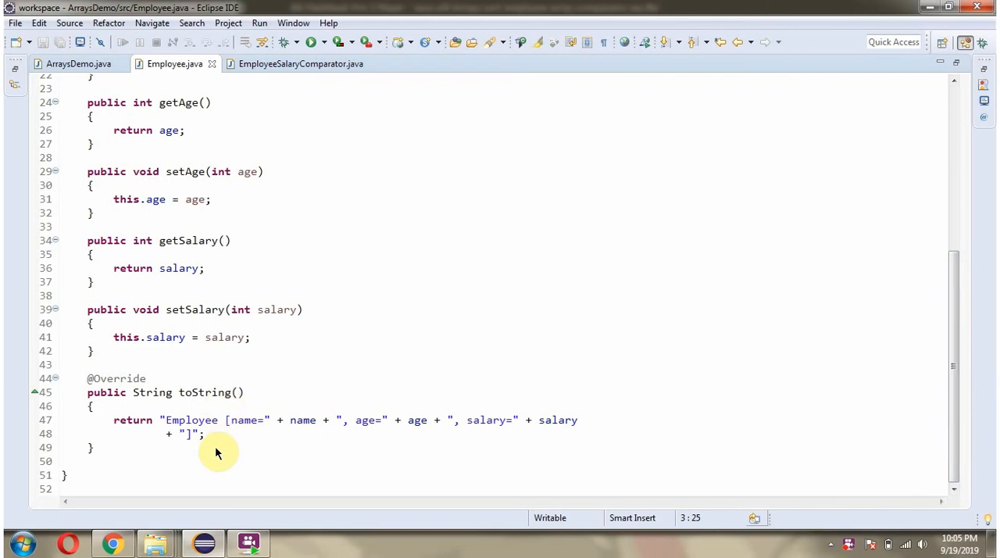
click(299, 62)
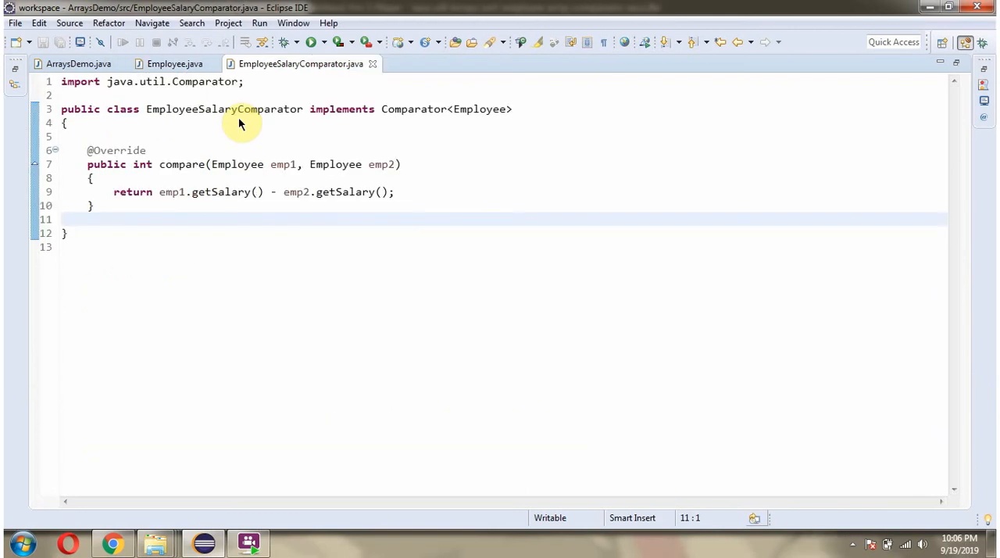
mouse_move(342, 122)
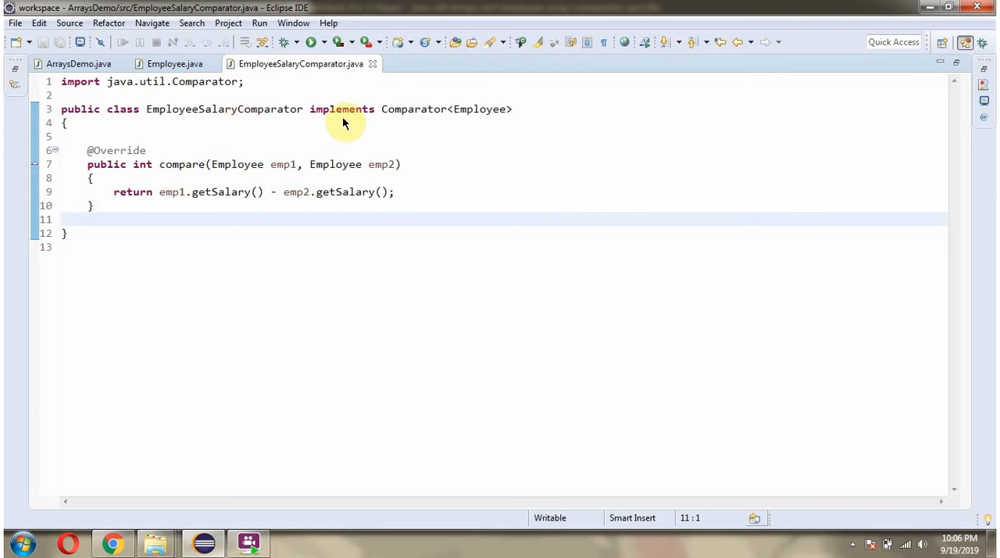
mouse_move(262, 175)
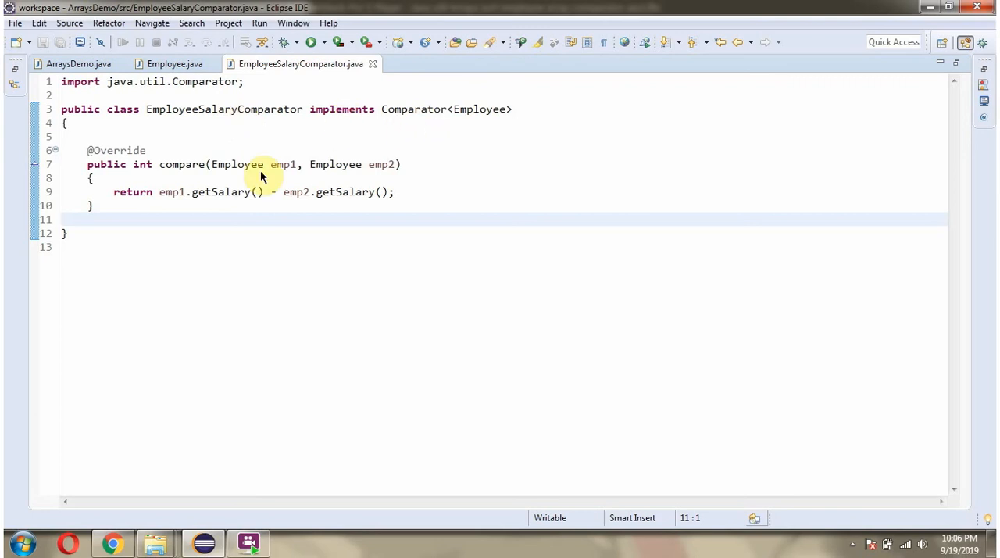
mouse_move(195, 217)
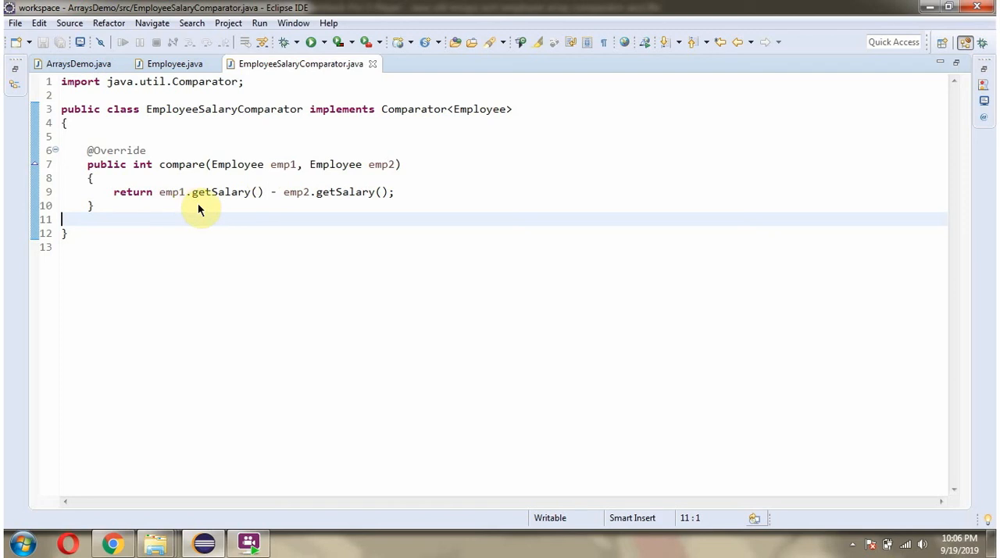
mouse_move(294, 190)
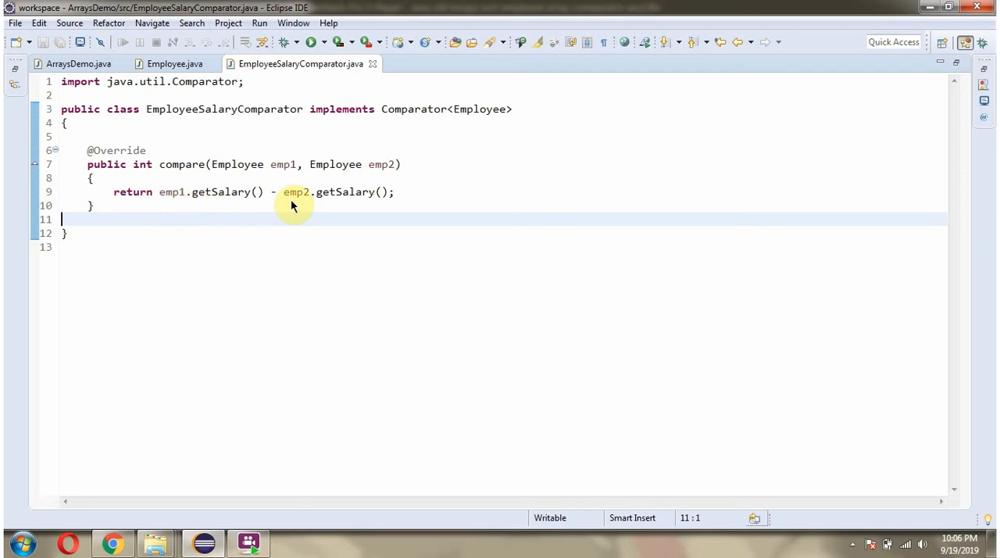
click(75, 62)
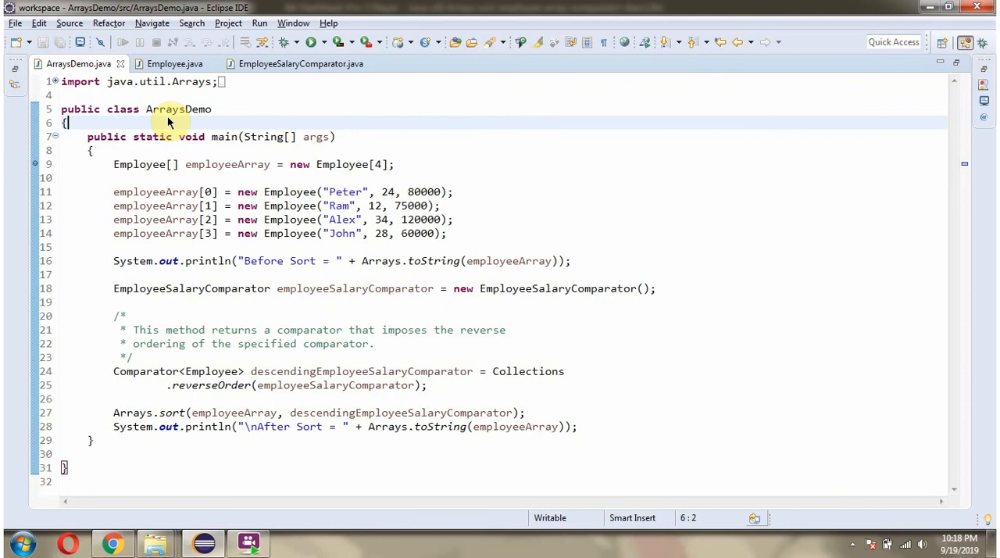
Debug ArraysDemo as a Java Application and step past the Employee assignments to the Before Sort println.
click(312, 42)
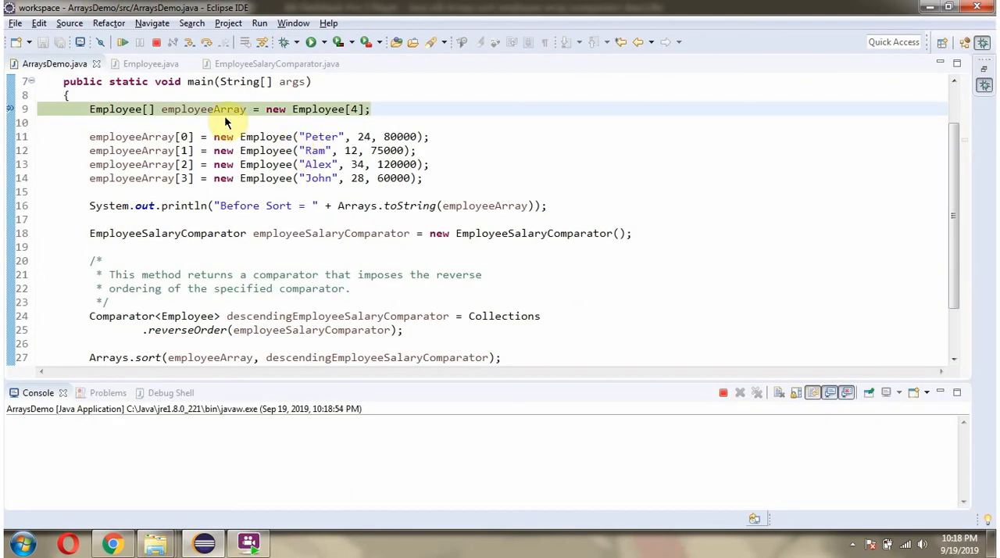
mouse_move(250, 129)
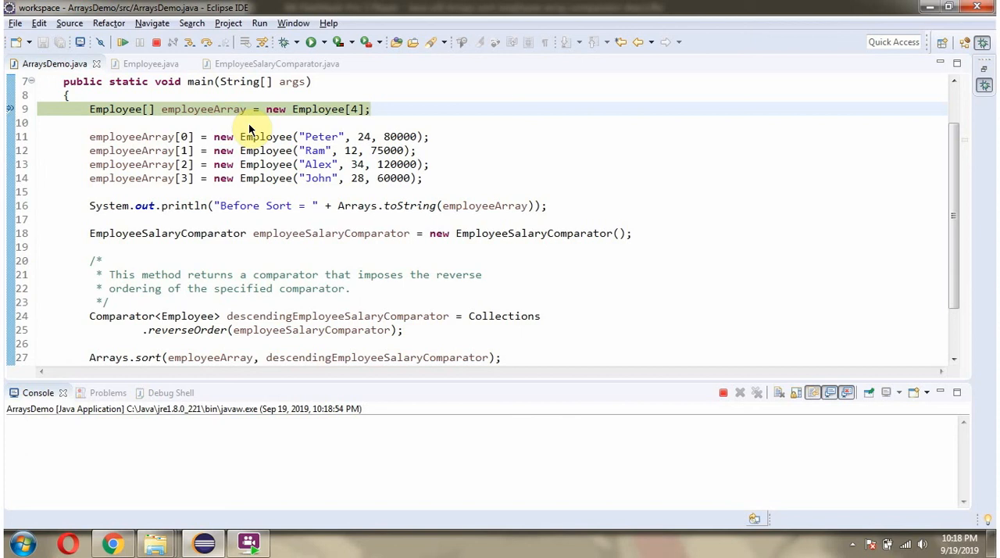
mouse_move(341, 120)
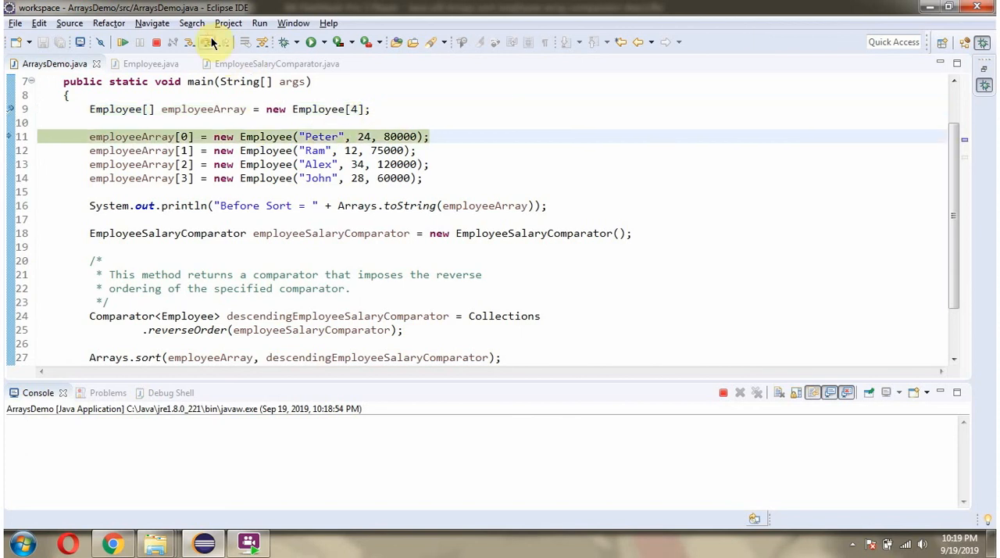
click(257, 178)
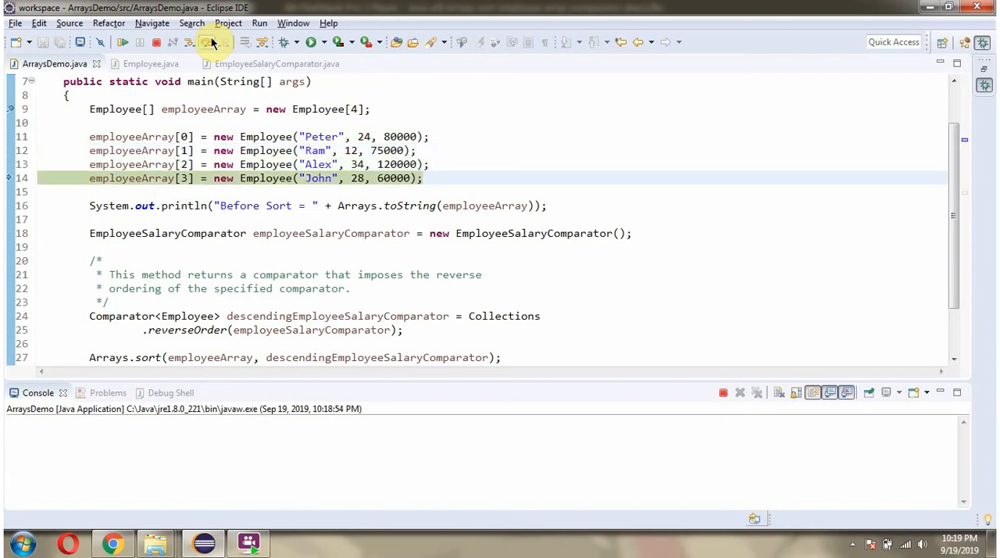
click(258, 206)
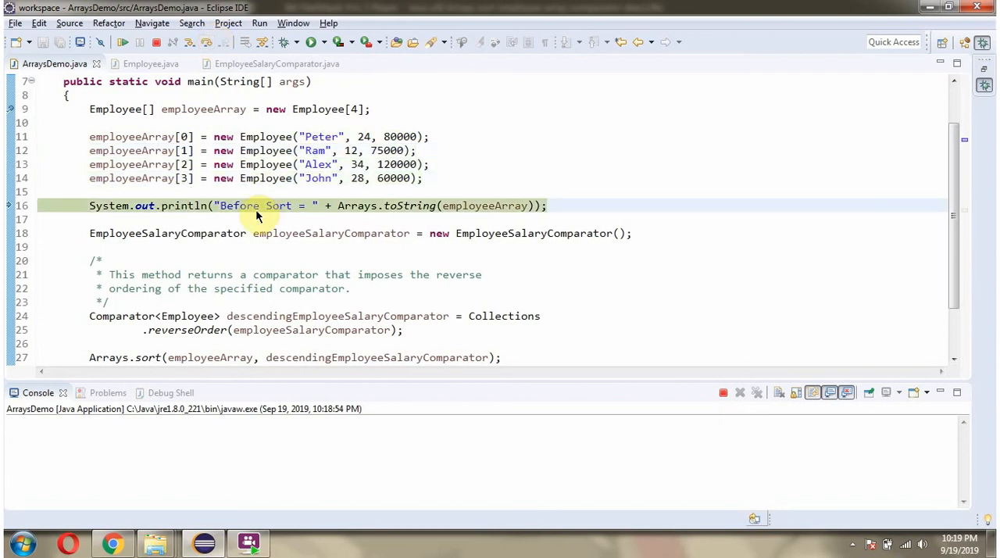
mouse_move(460, 217)
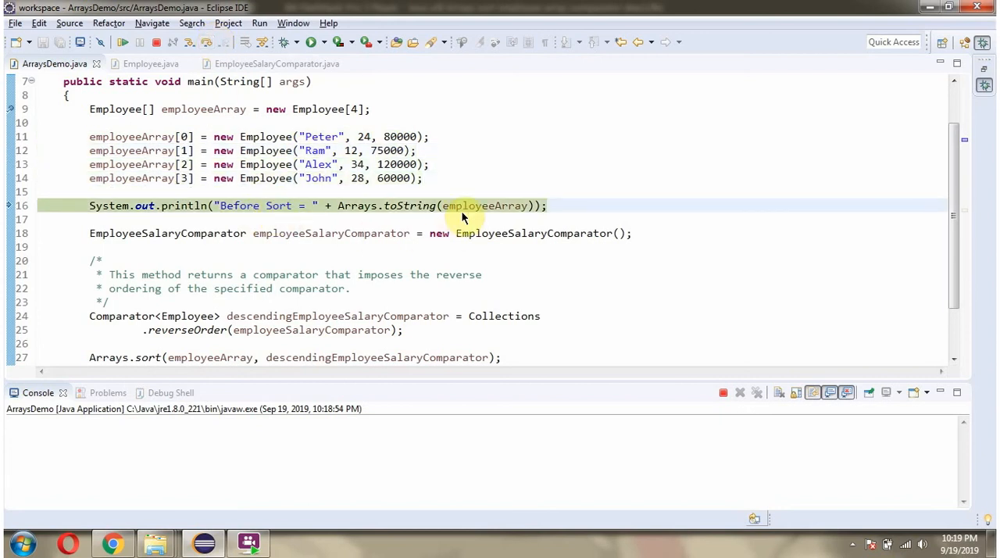
mouse_move(260, 103)
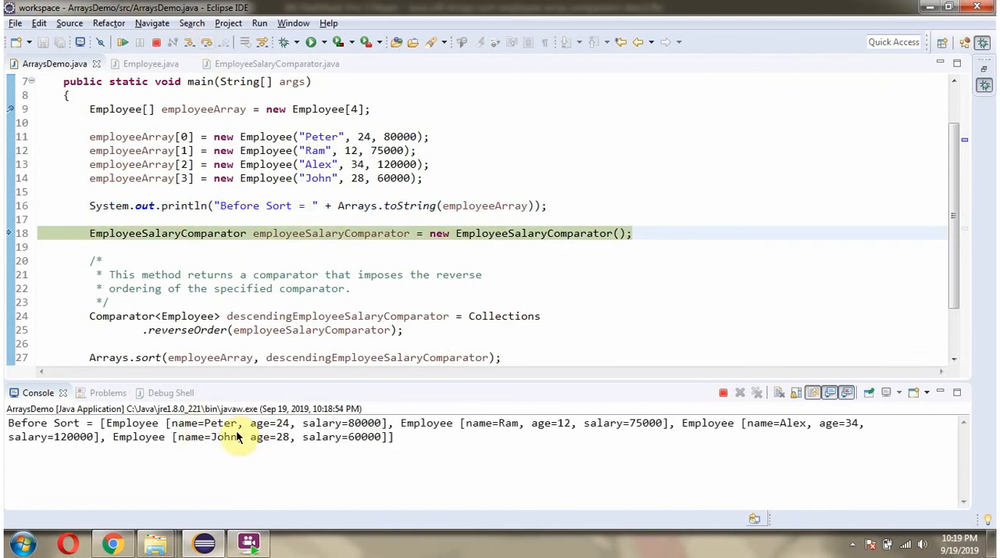
mouse_move(316, 246)
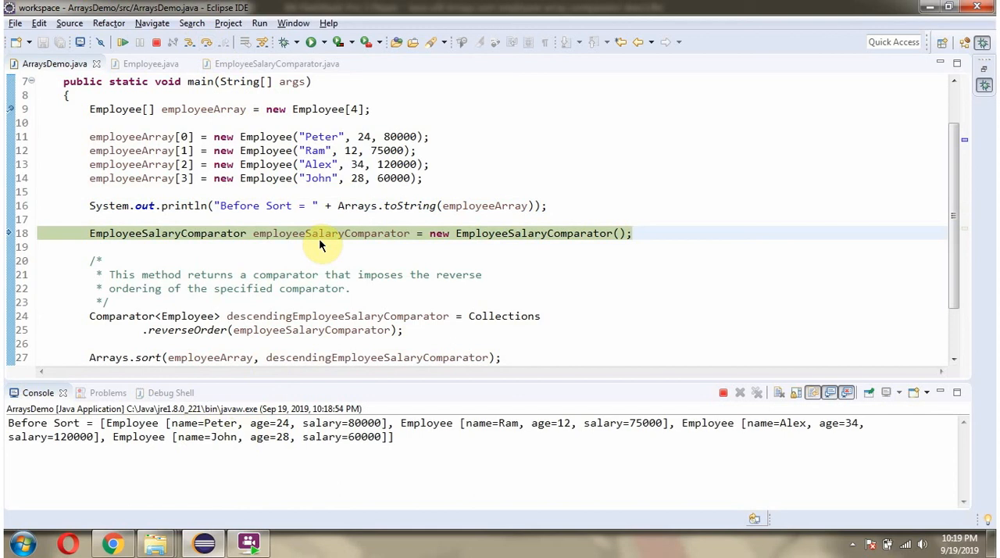
mouse_move(219, 53)
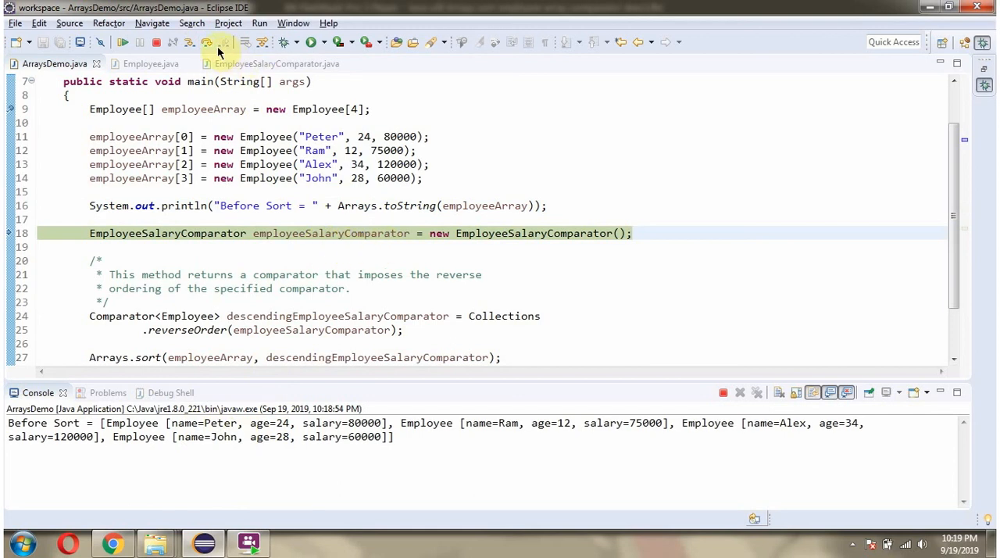
Step over lines 16, 18 and 24 so Before Sort prints and execution reaches line 27.
click(217, 328)
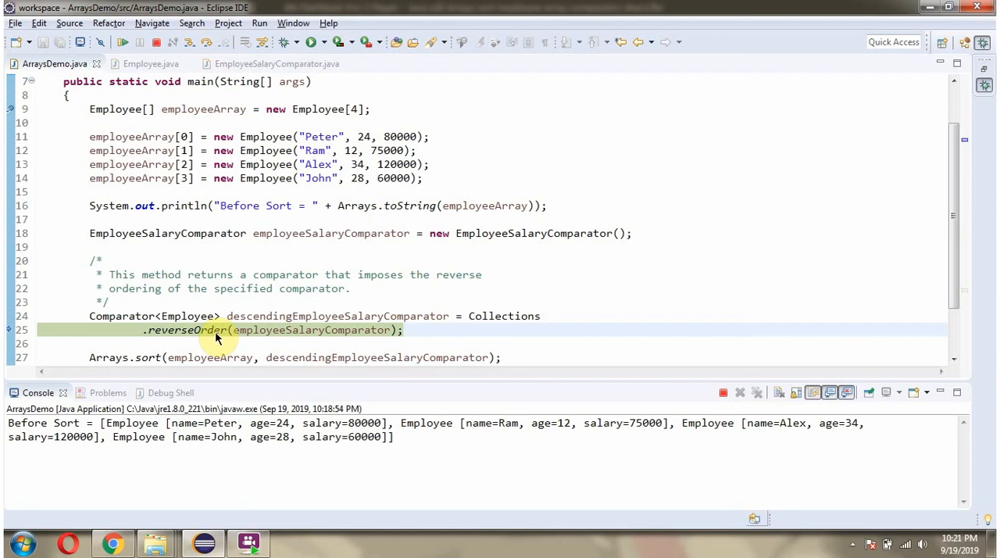
mouse_move(468, 320)
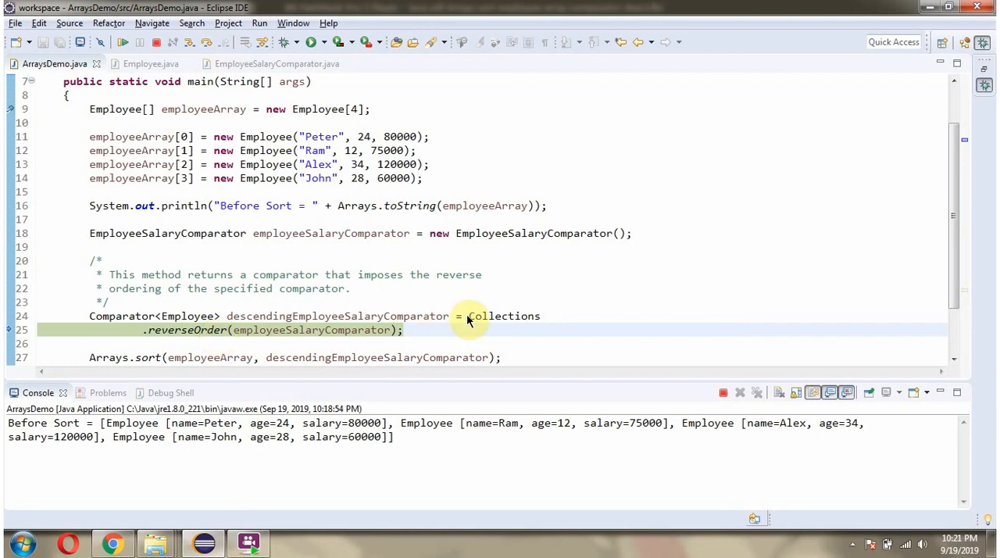
mouse_move(351, 330)
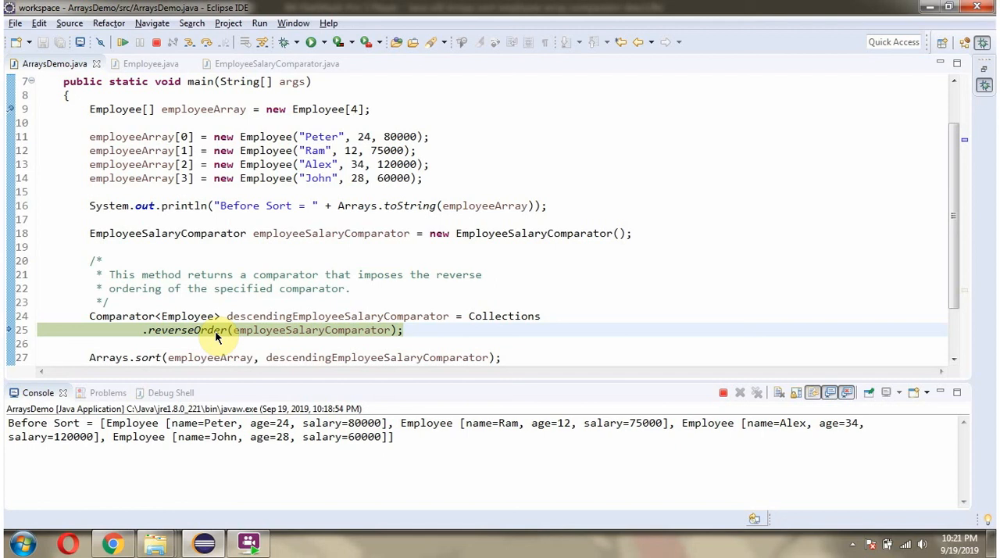
mouse_move(294, 323)
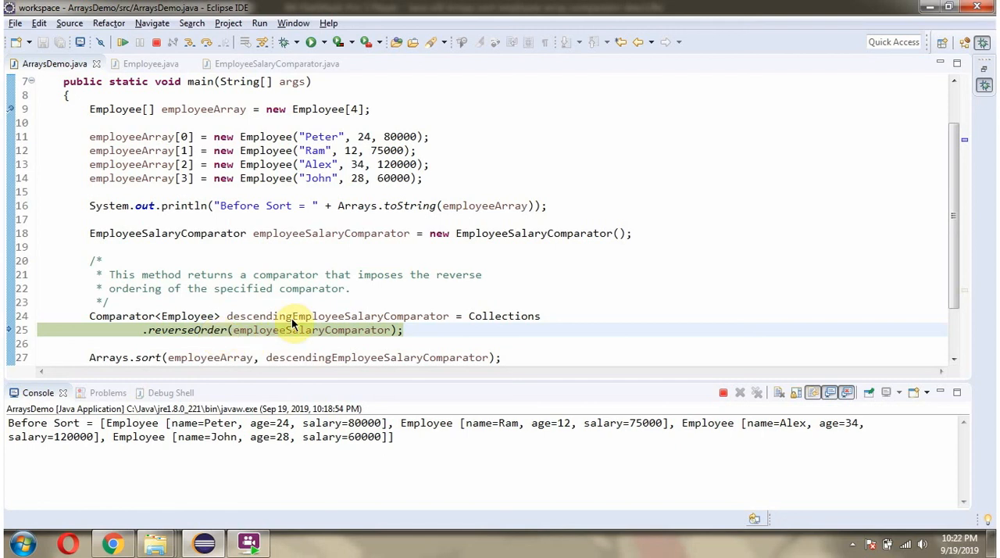
mouse_move(222, 72)
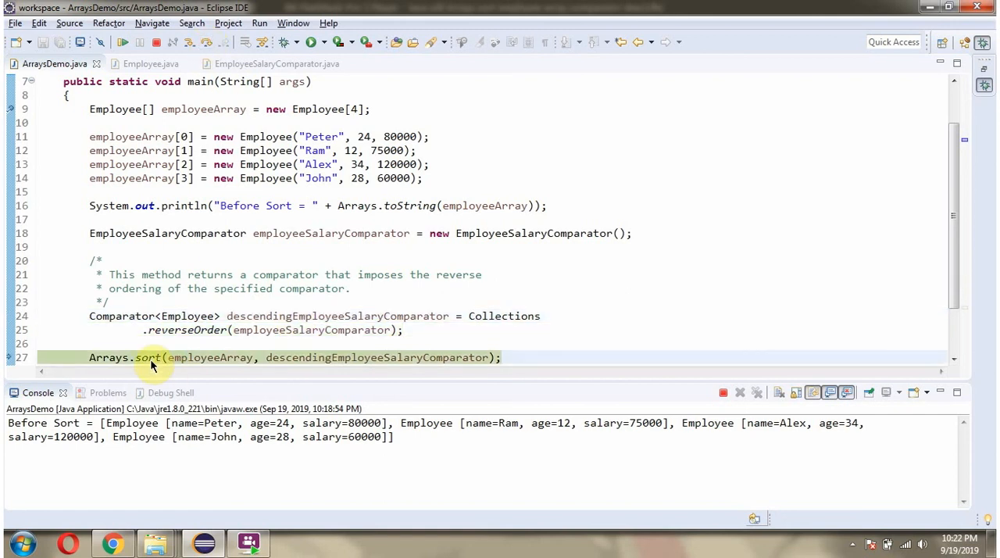
mouse_move(122, 356)
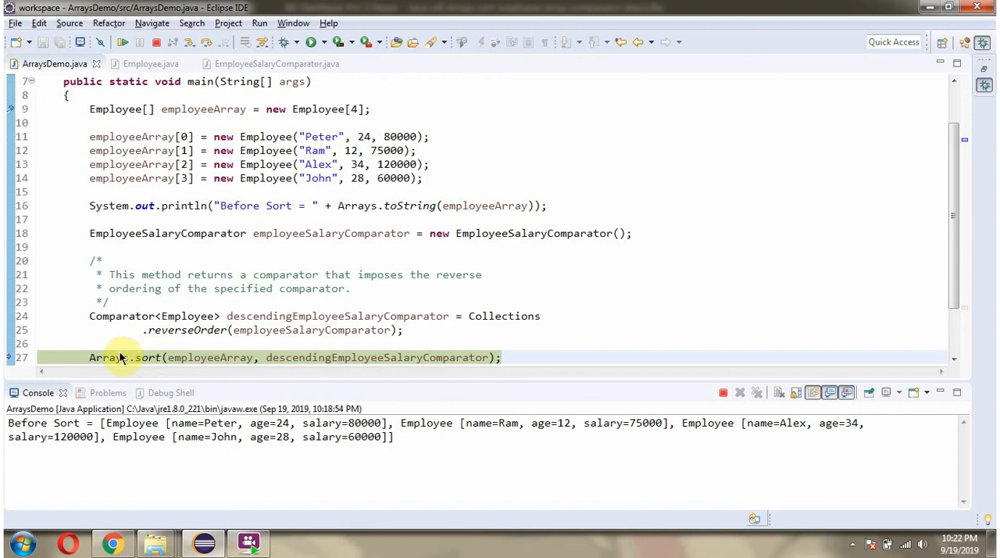
mouse_move(209, 356)
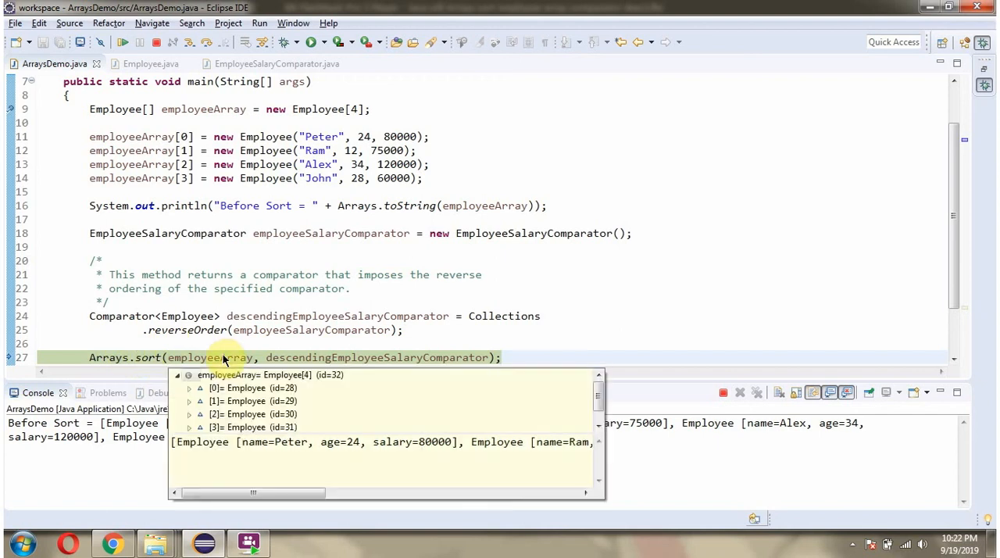
mouse_move(327, 356)
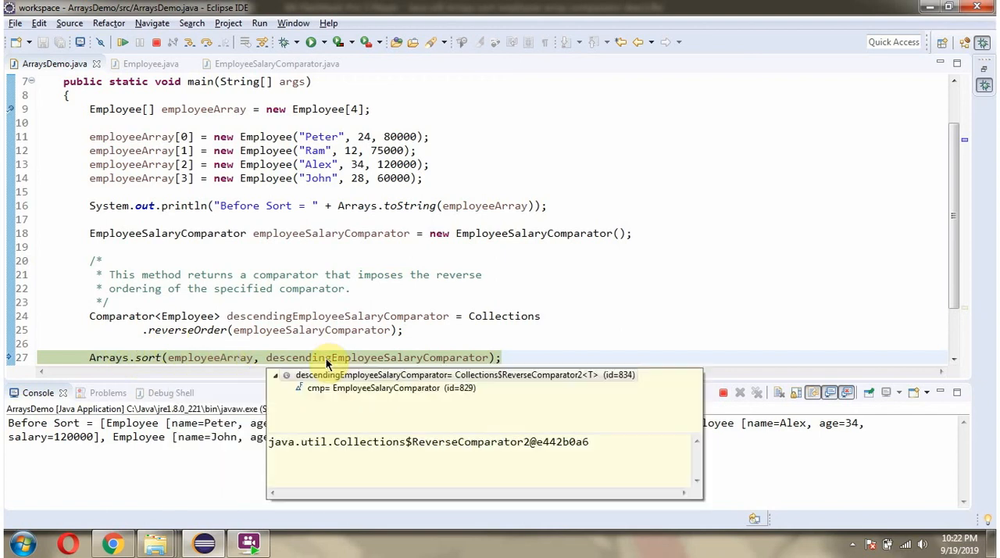
mouse_move(326, 362)
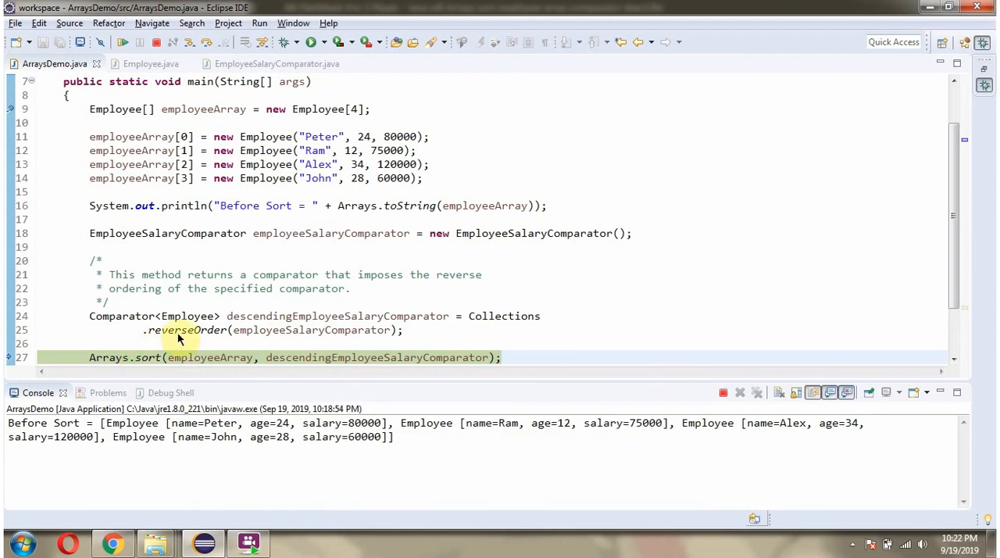
mouse_move(209, 356)
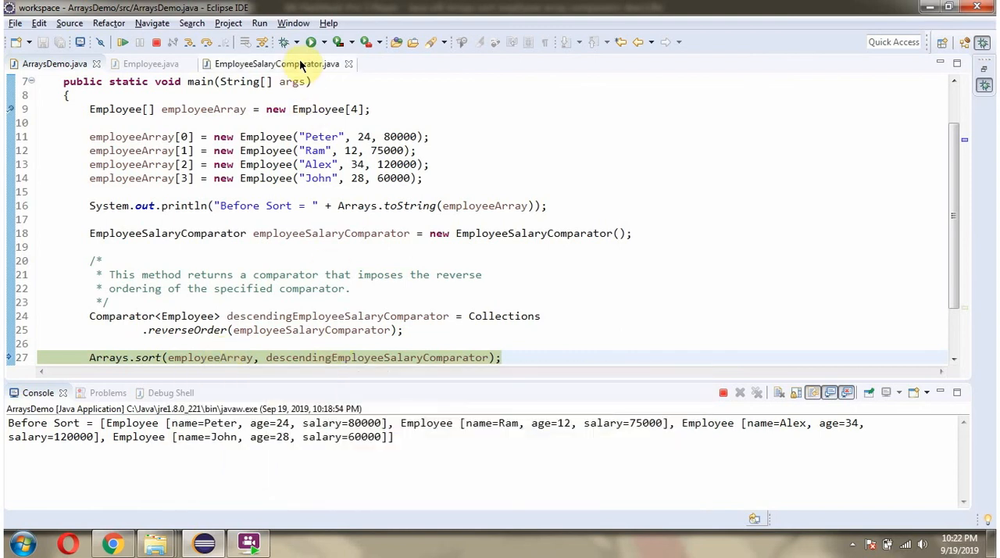
Show the EmployeeSalaryComparator compare method that subtracts salaries while paused at Arrays.sort.
click(276, 63)
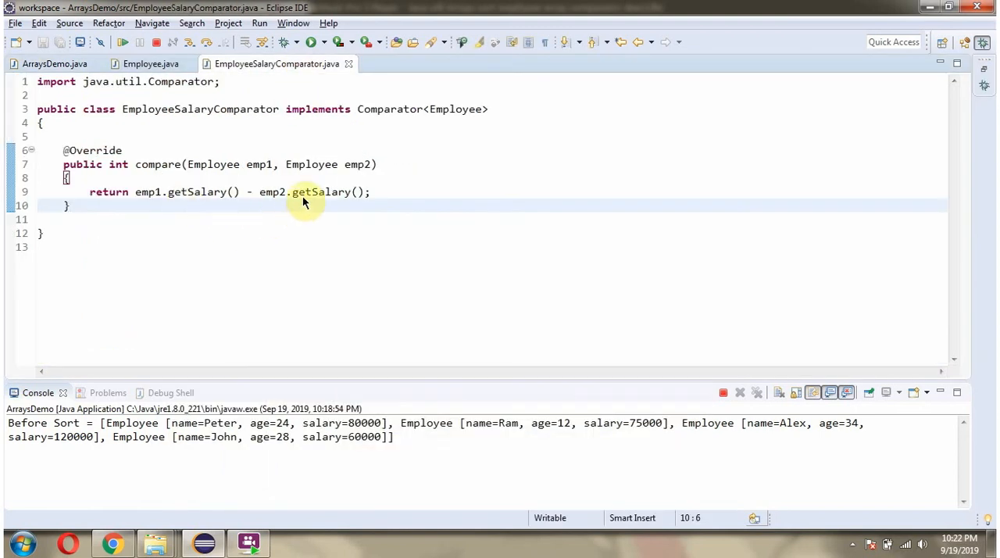
mouse_move(231, 200)
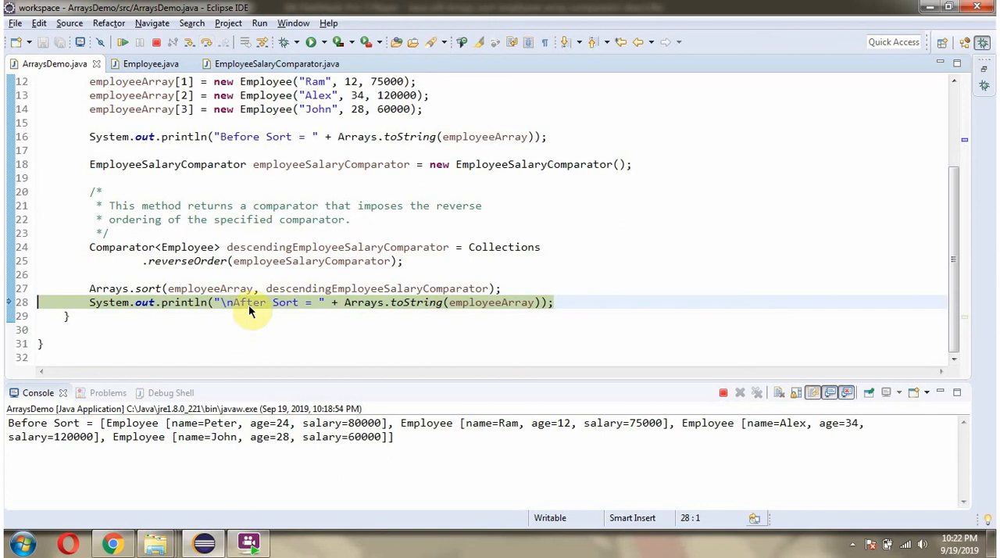
mouse_move(481, 315)
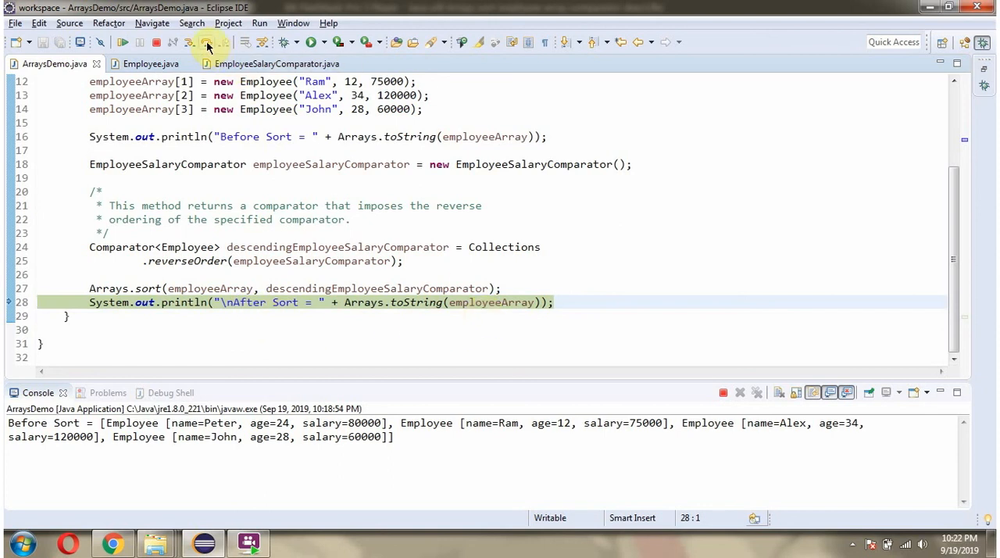
Step over the After Sort println and mark Alex's 120000 and Peter's 80000 salaries in the console.
click(208, 42)
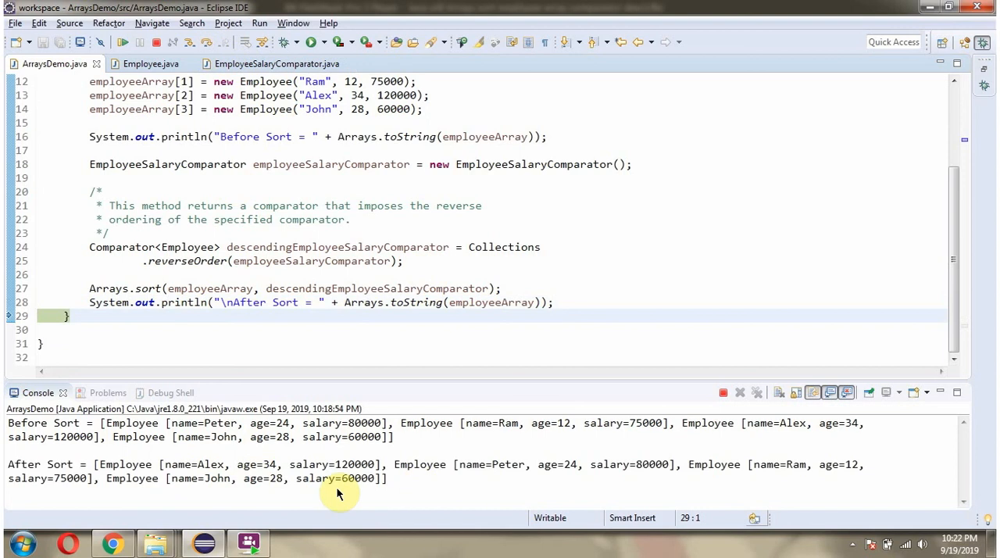
double_click(356, 464)
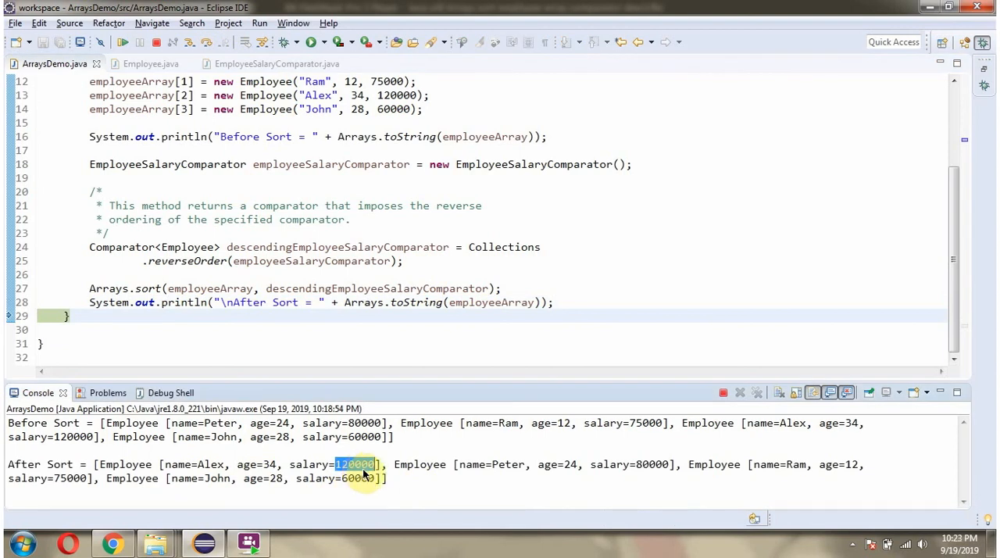
double_click(651, 464)
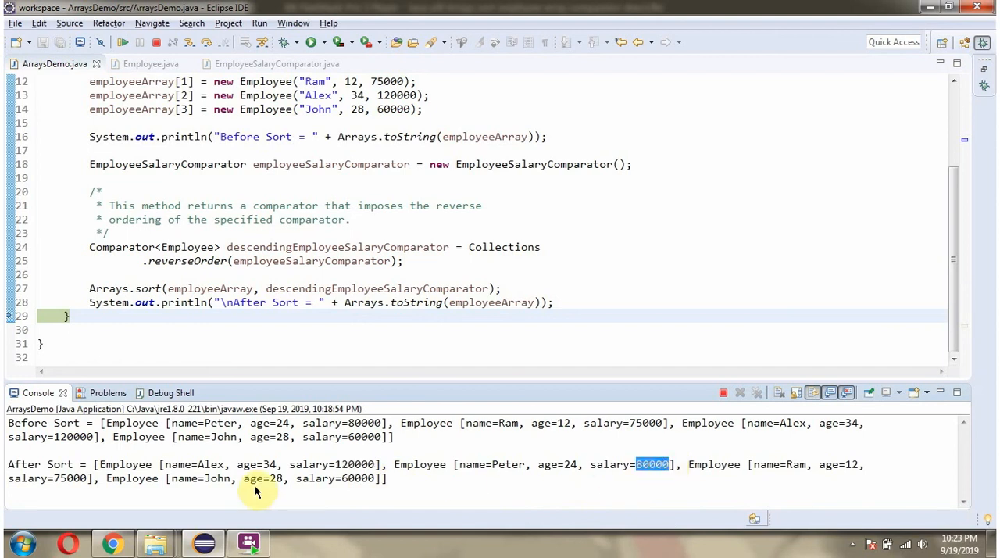